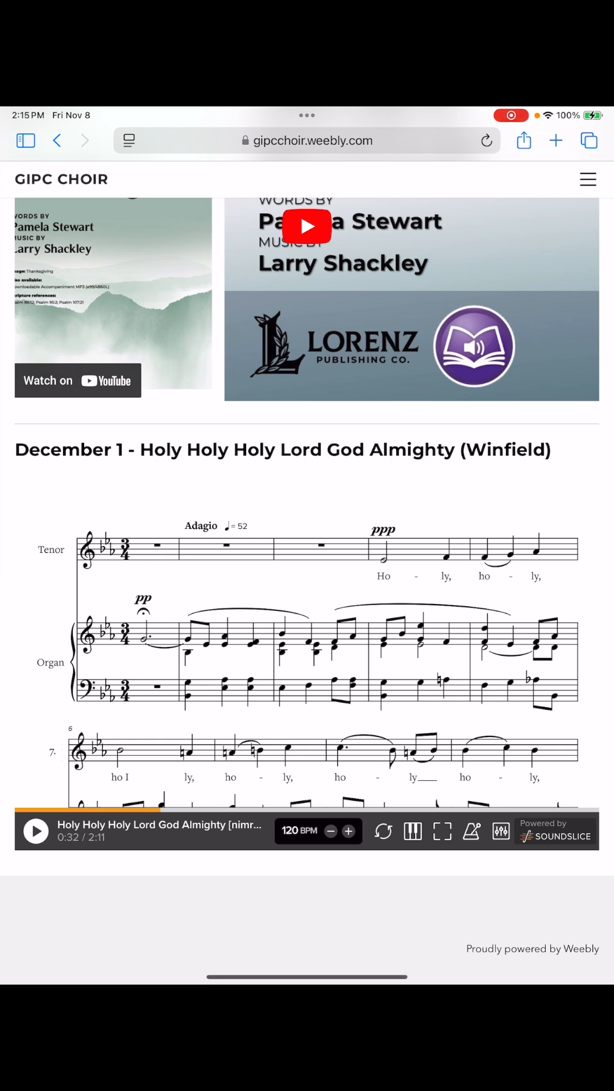
Step: Scroll through the Holy Holy Holy score page to reach the embedded player
{"action": "scroll", "scroll_direction": "up", "scroll_amount": 3}
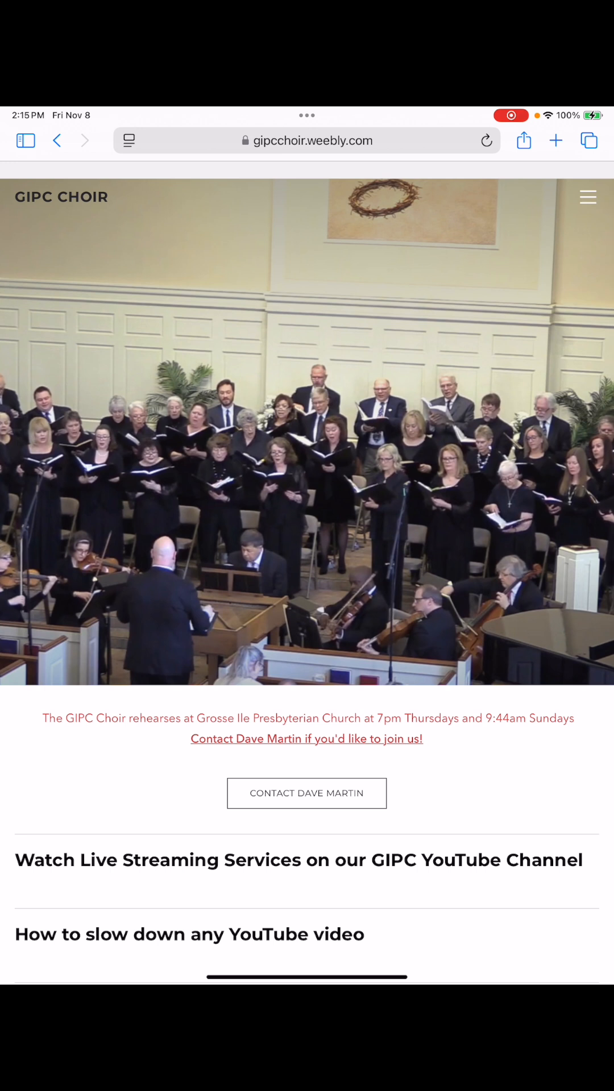
{"action": "left_click", "coordinate": [486, 140]}
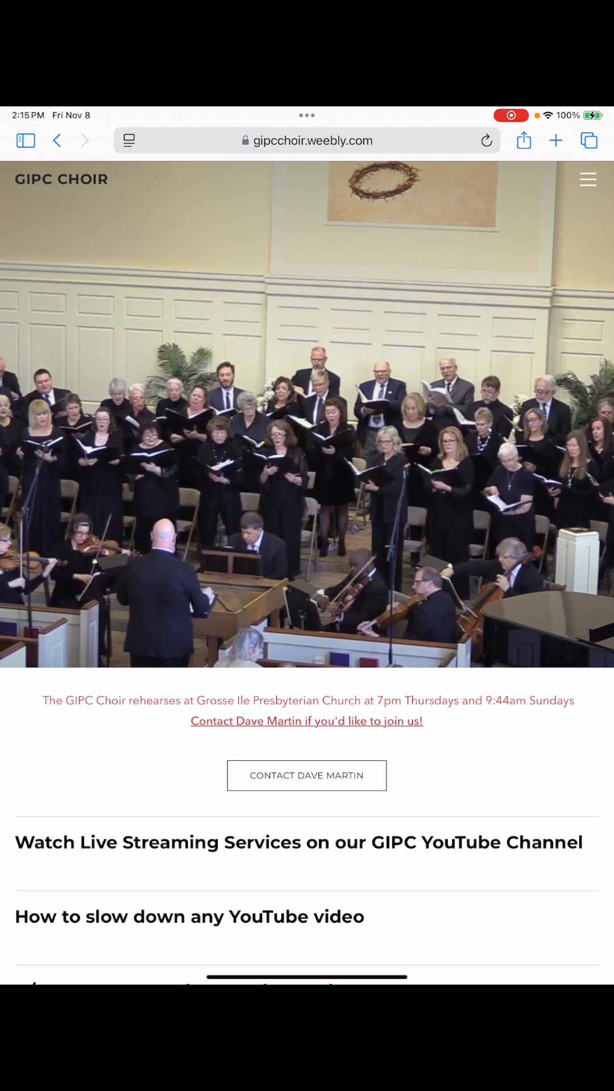
{"action": "scroll", "scroll_direction": "down", "scroll_amount": 3}
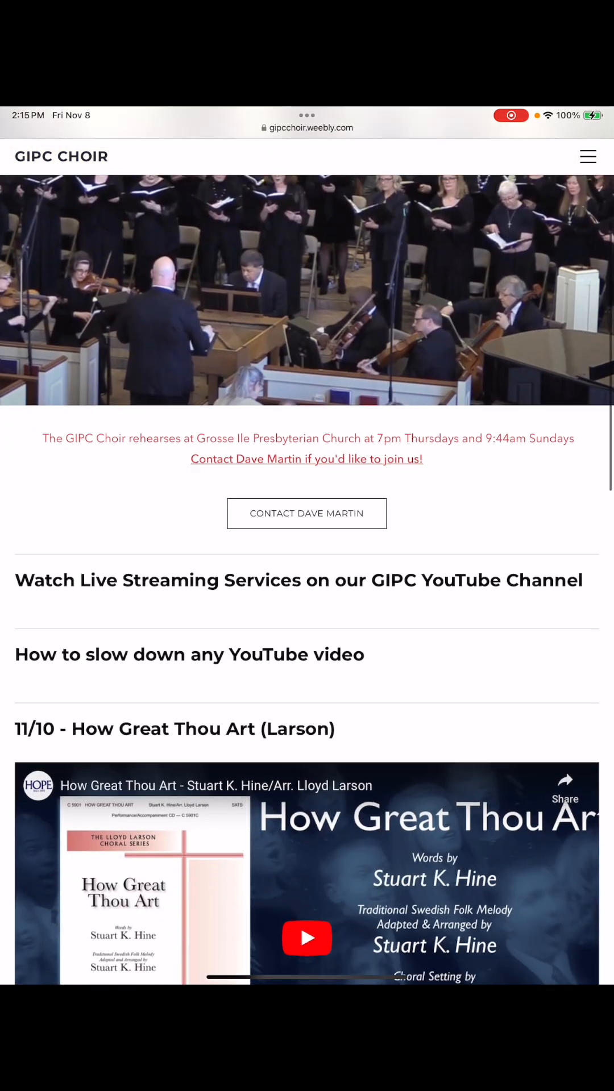
{"action": "scroll", "scroll_direction": "down", "scroll_amount": 3}
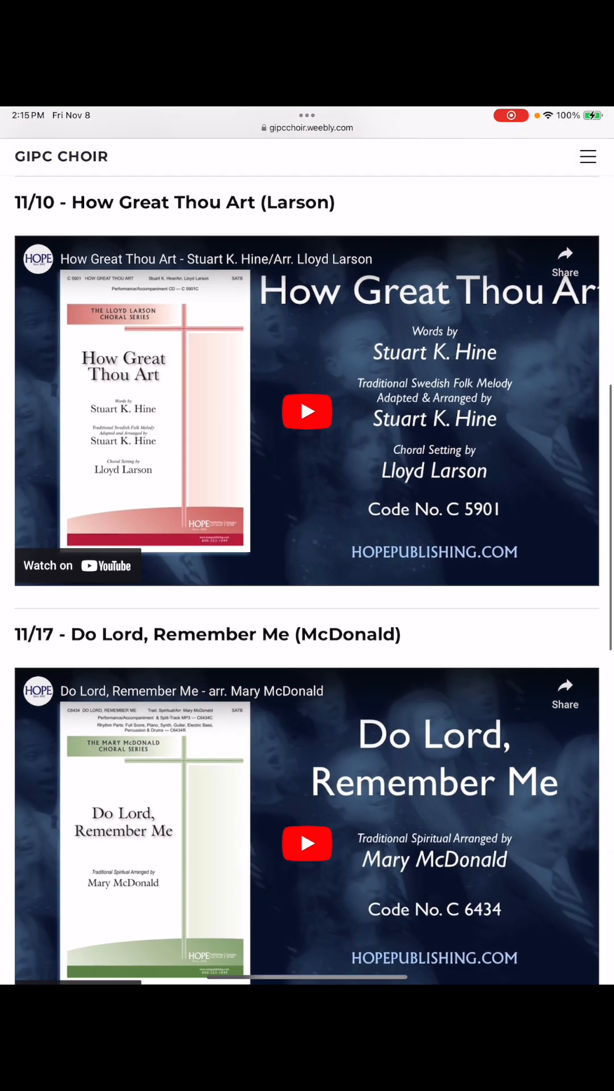
{"action": "scroll", "scroll_direction": "down", "scroll_amount": 3}
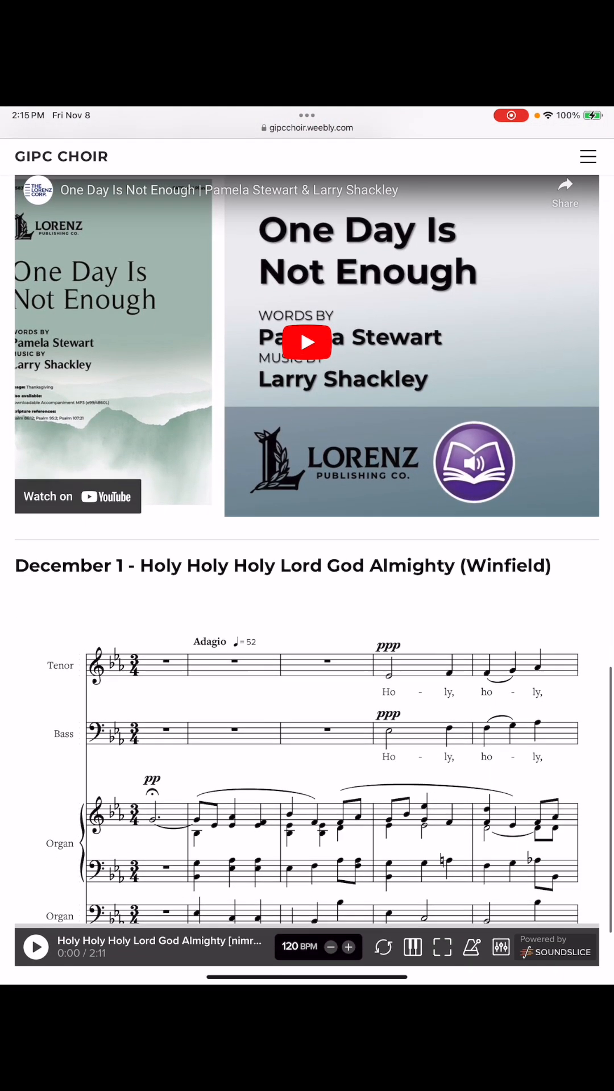
{"action": "scroll", "scroll_direction": "down", "scroll_amount": 3}
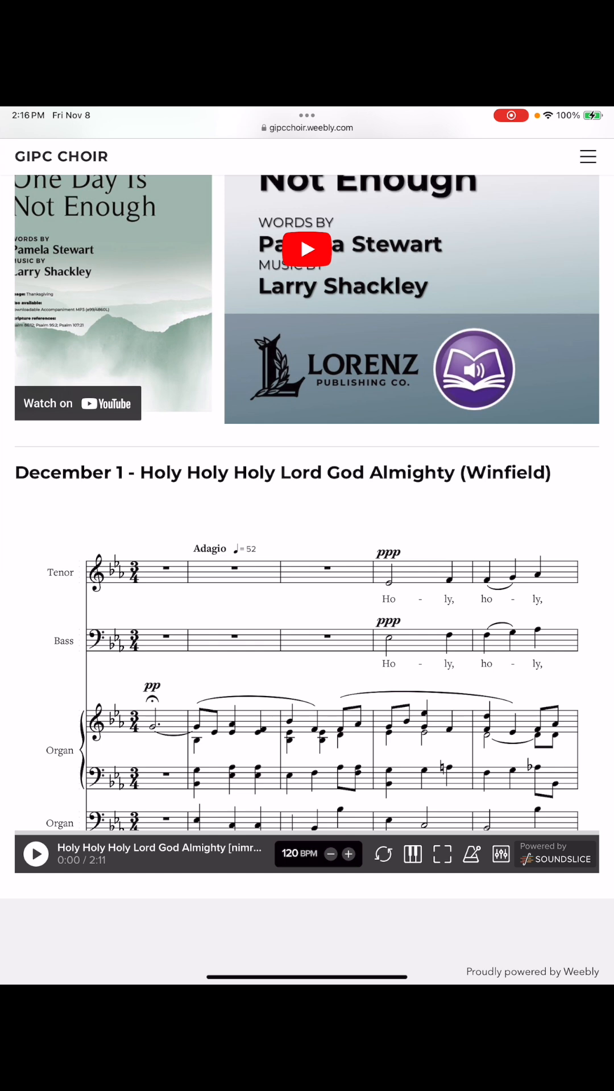
Step: Expand the score to full screen, play it to about 0:22, and bring up the mixer settings
{"action": "left_click", "coordinate": [442, 854]}
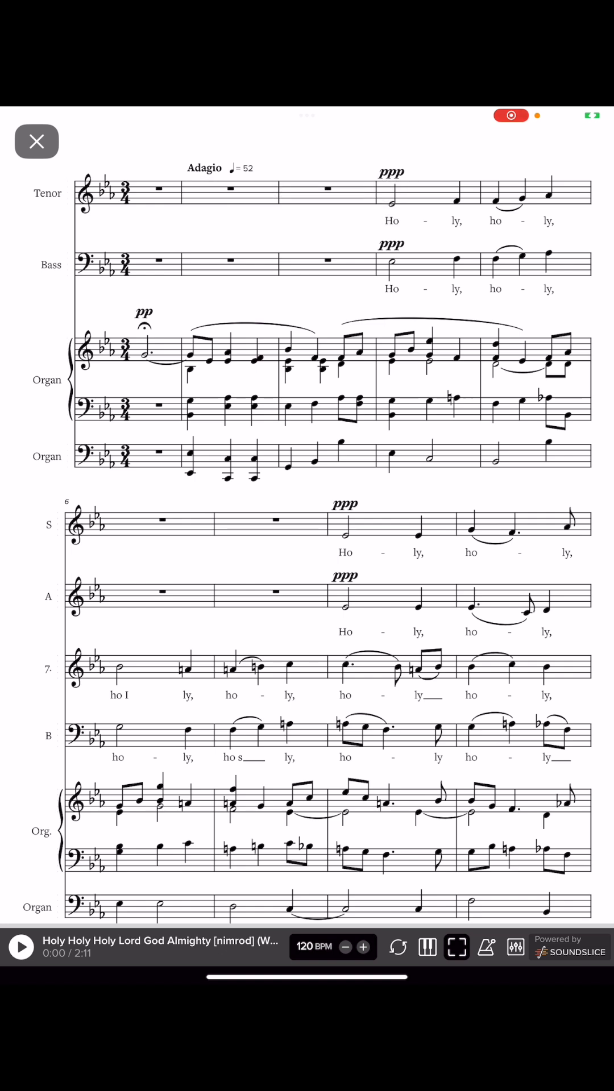
{"action": "left_click", "coordinate": [21, 947]}
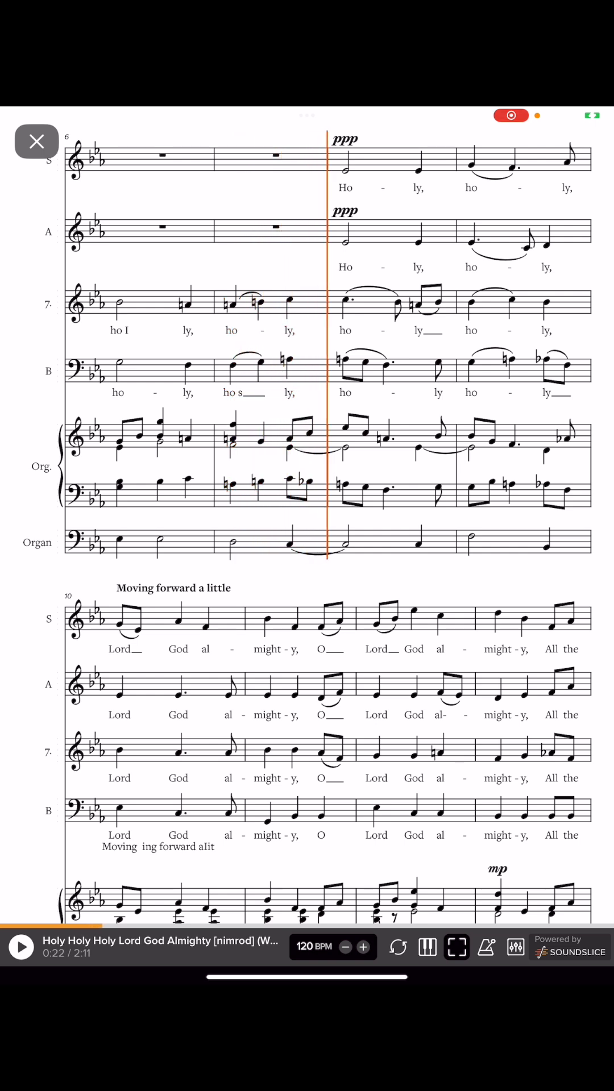
{"action": "left_click", "coordinate": [516, 946]}
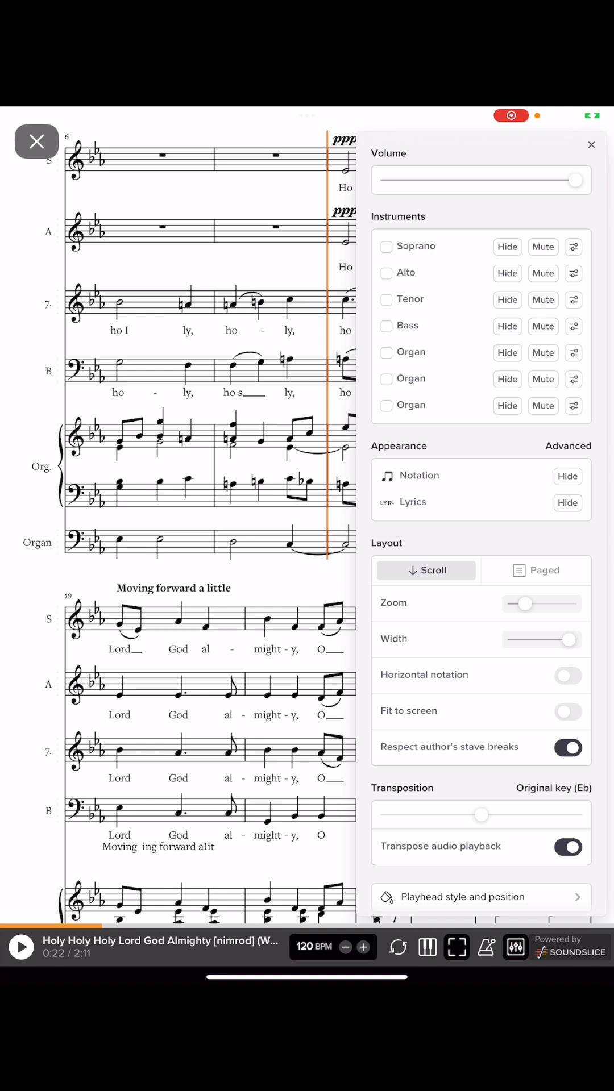
Step: Tick Soprano, the other voices and the organs, untick the third Organ, and dismiss the panel
{"action": "left_click", "coordinate": [386, 247]}
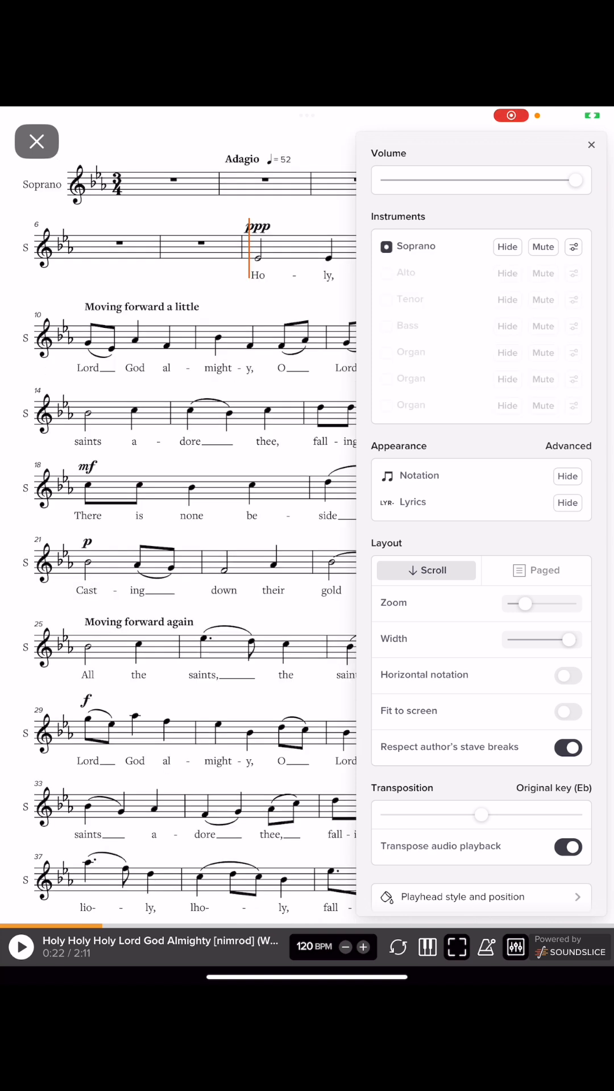
{"action": "left_click", "coordinate": [386, 272]}
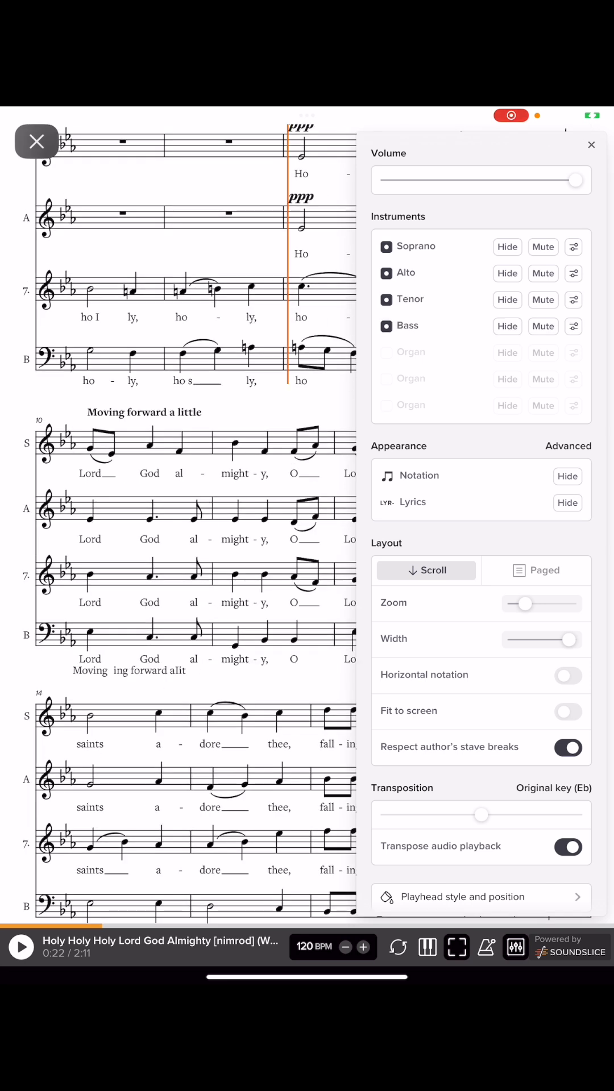
{"action": "left_click", "coordinate": [385, 352]}
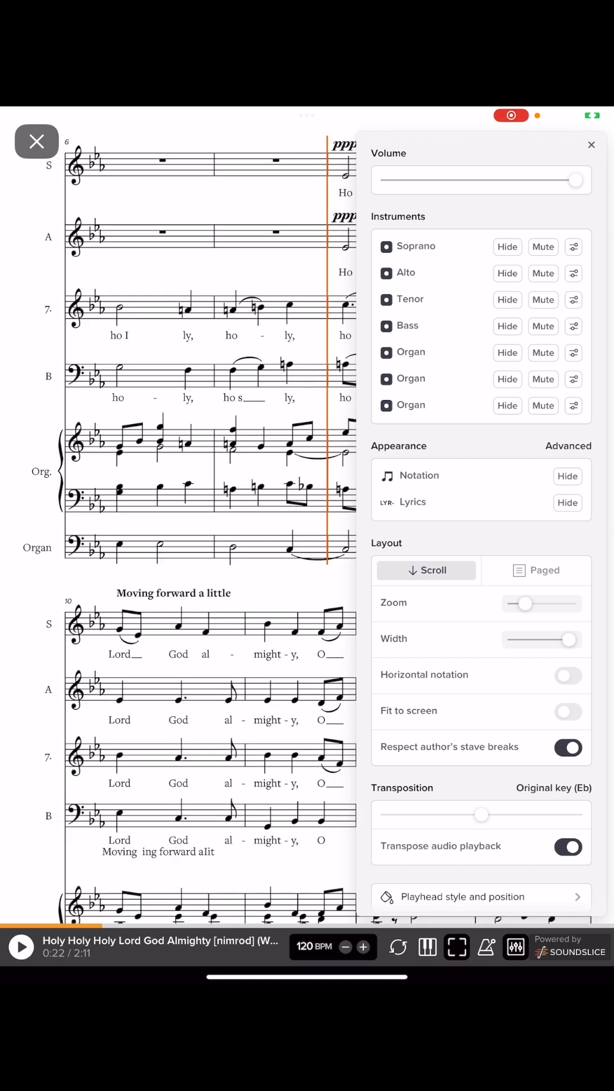
{"action": "left_click", "coordinate": [385, 405]}
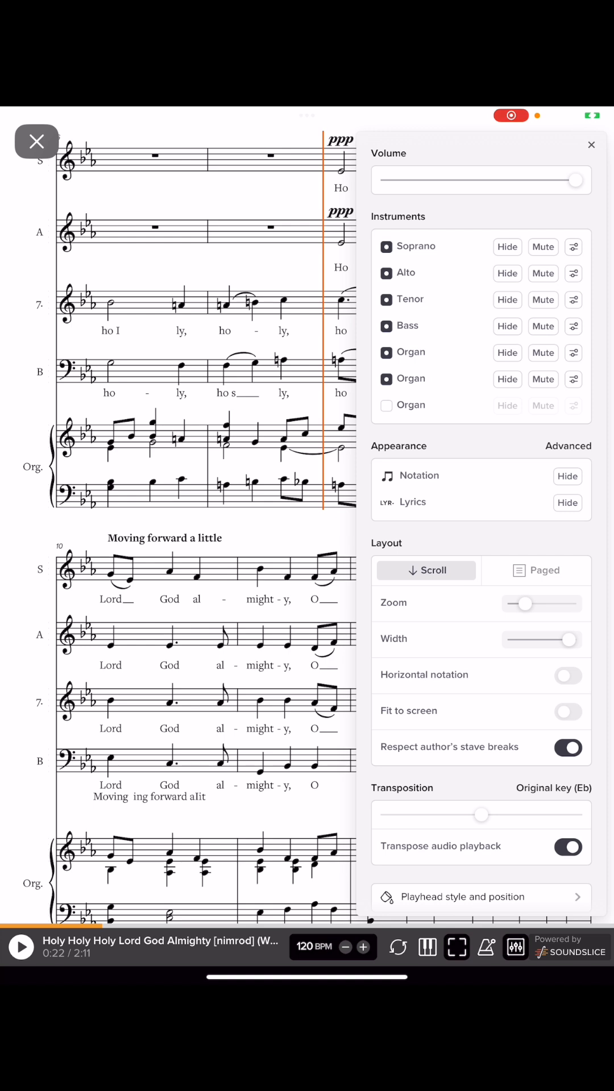
{"action": "left_click", "coordinate": [507, 246]}
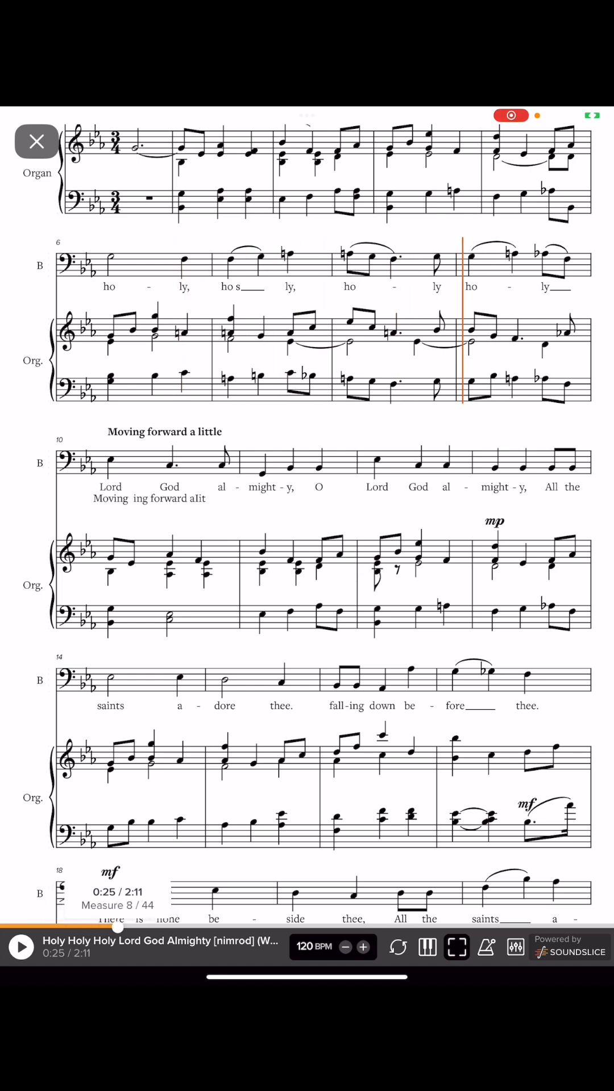
Step: Rewind near the start, replay the Bass-and-organ score to 0:22, pause, and reopen instrument settings
{"action": "left_click", "coordinate": [91, 927]}
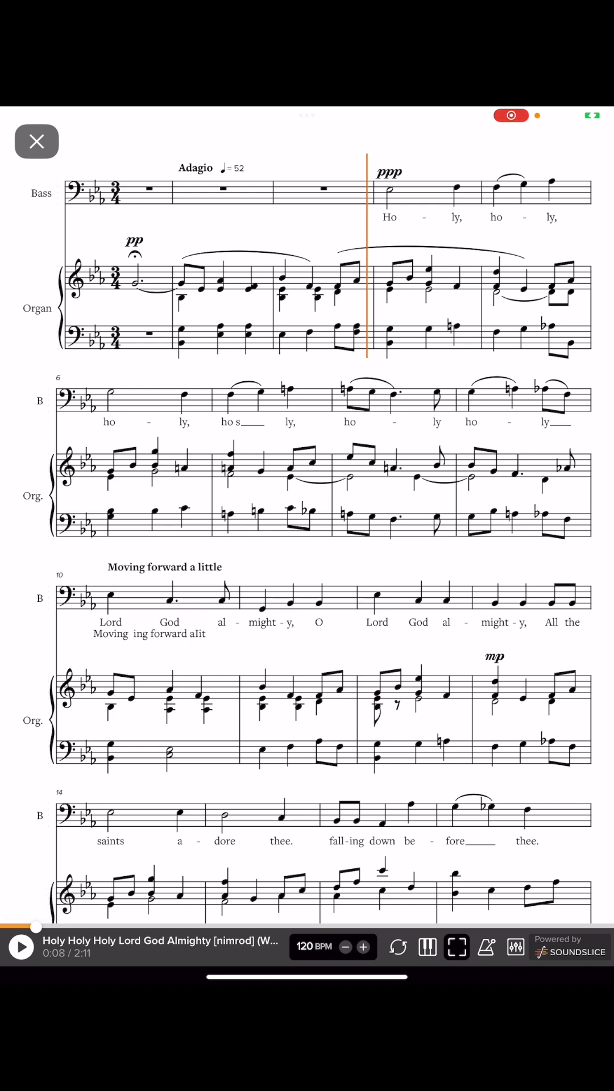
{"action": "left_click", "coordinate": [21, 947]}
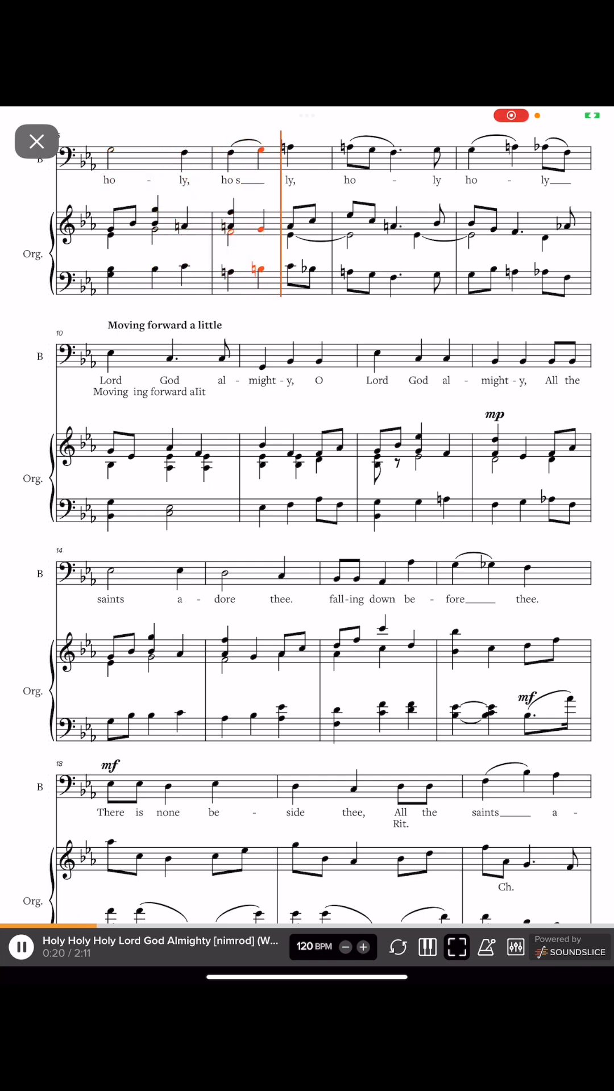
{"action": "left_click", "coordinate": [21, 946]}
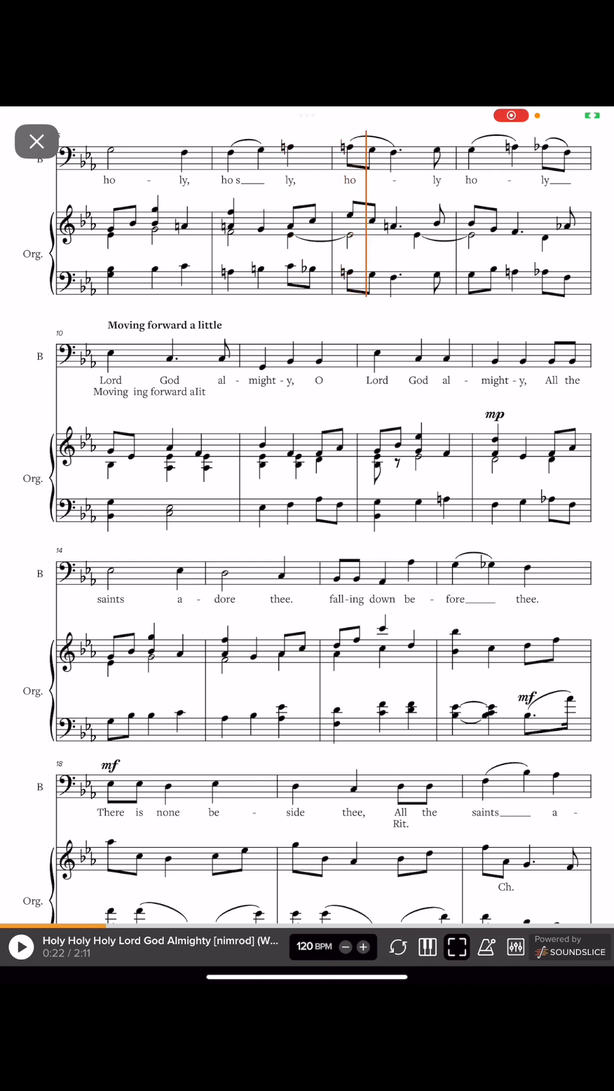
{"action": "left_click", "coordinate": [515, 947]}
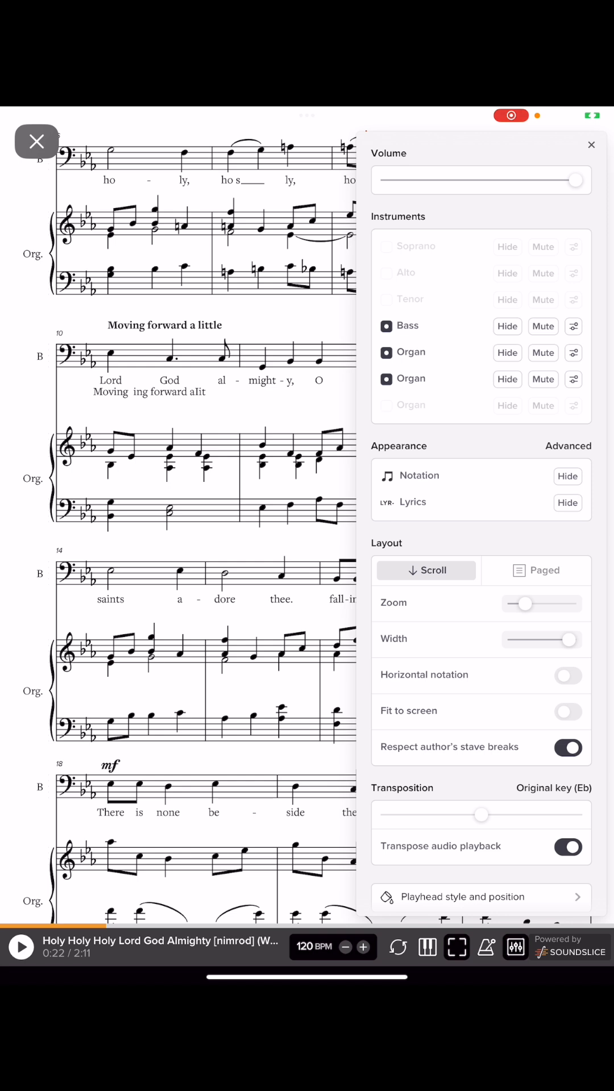
Step: Lower the volume of both Organ parts via their sound options while playback runs to hear the balance
{"action": "left_click", "coordinate": [573, 352]}
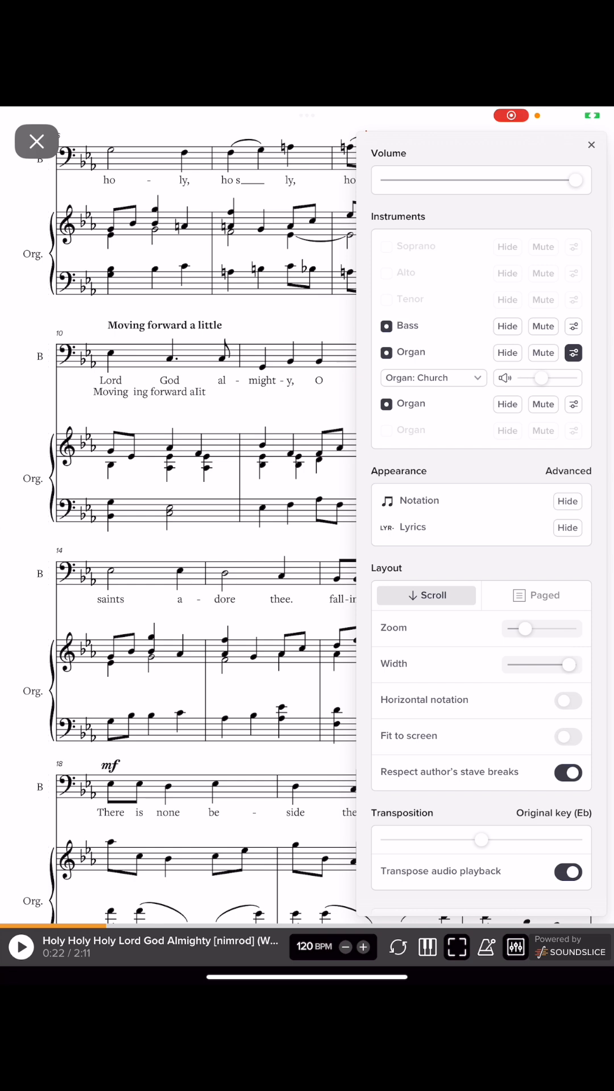
{"action": "left_click", "coordinate": [21, 946]}
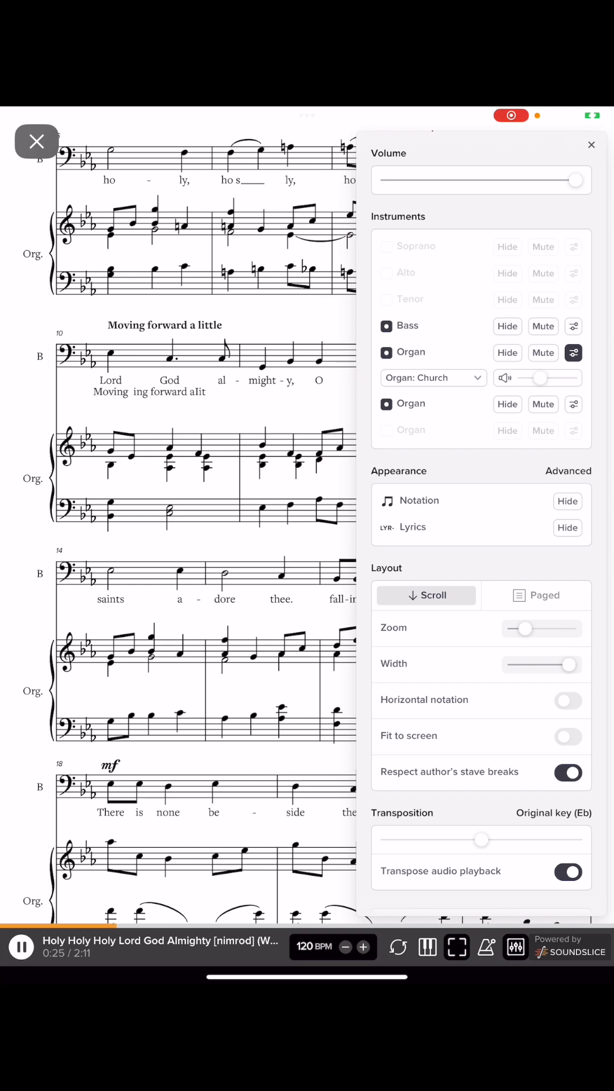
{"action": "left_click", "coordinate": [571, 405]}
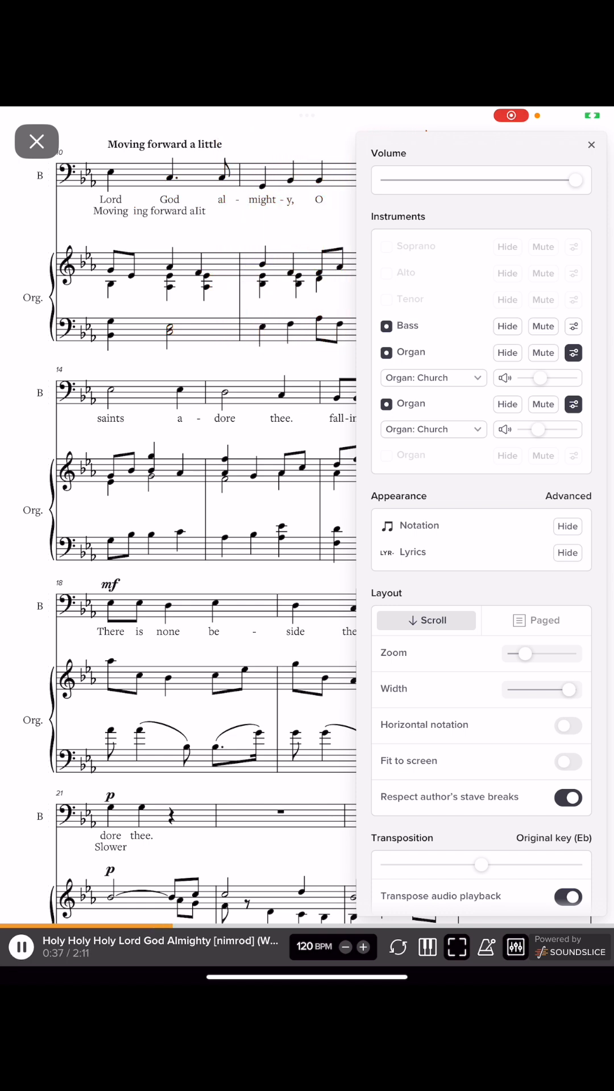
{"action": "left_click", "coordinate": [20, 947]}
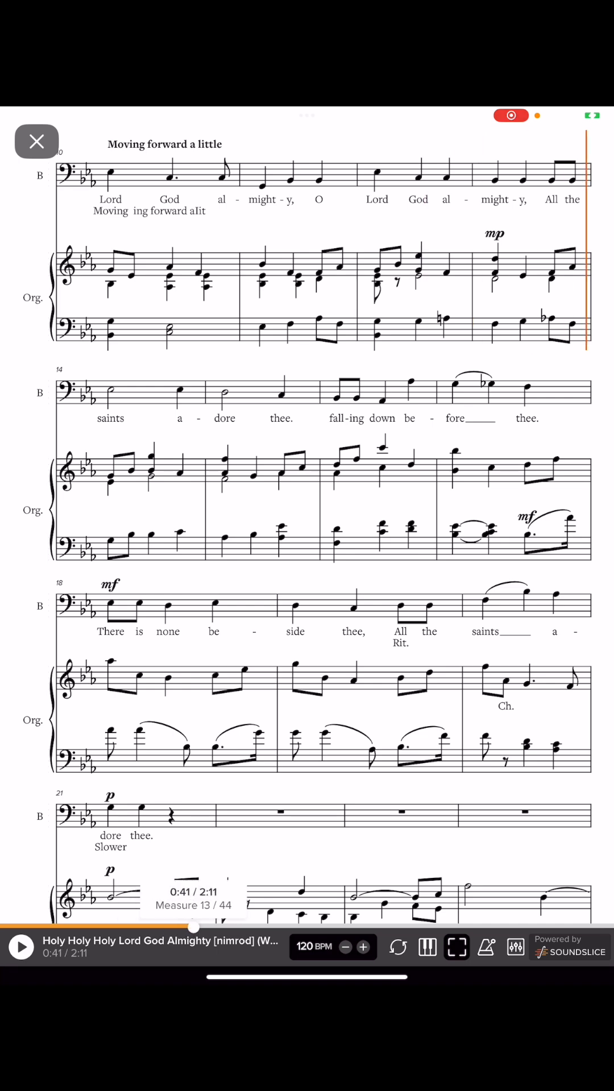
Step: Scroll the full-screen score as playback continues toward 0:51
{"action": "scroll", "scroll_direction": "down", "scroll_amount": 3}
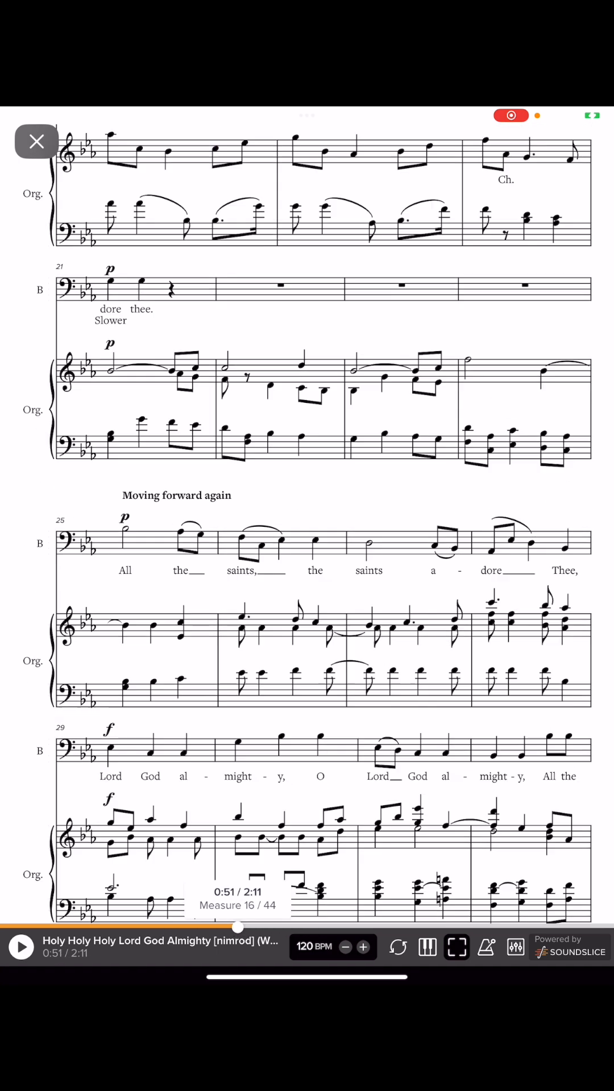